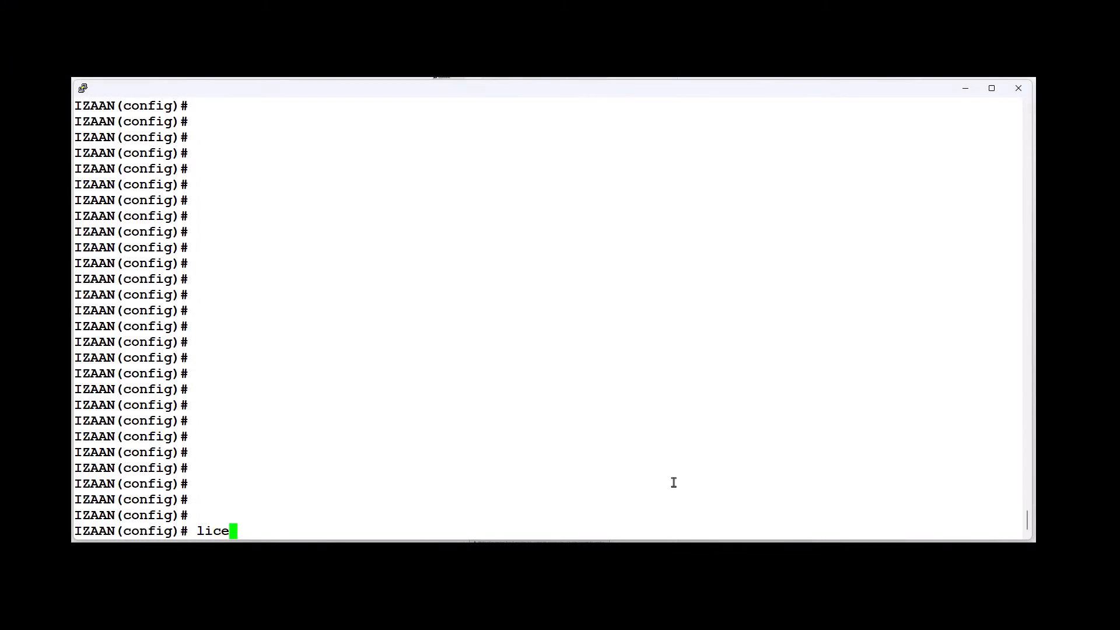
Enable smart license reservation mode on the ASA from global configuration
text(license smart reservation)
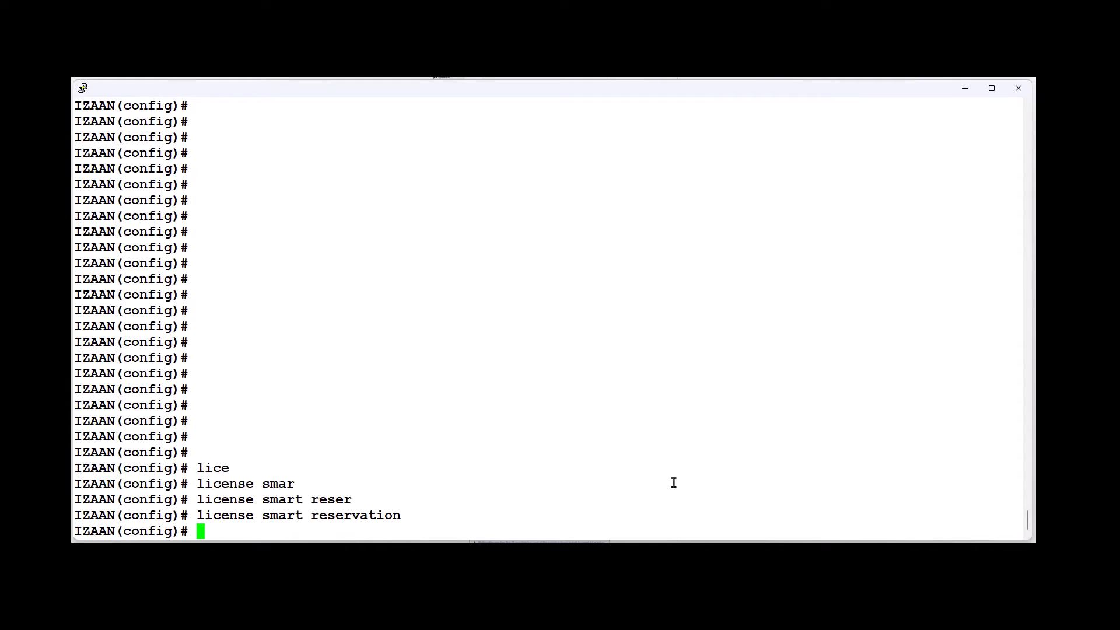
text(license smar)
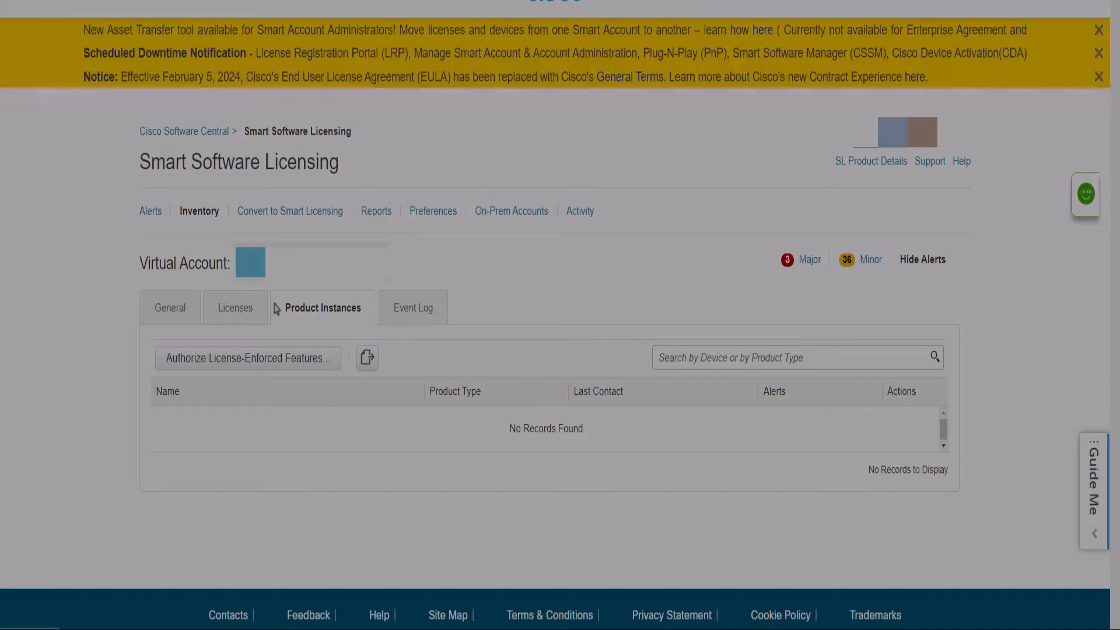
click(234, 307)
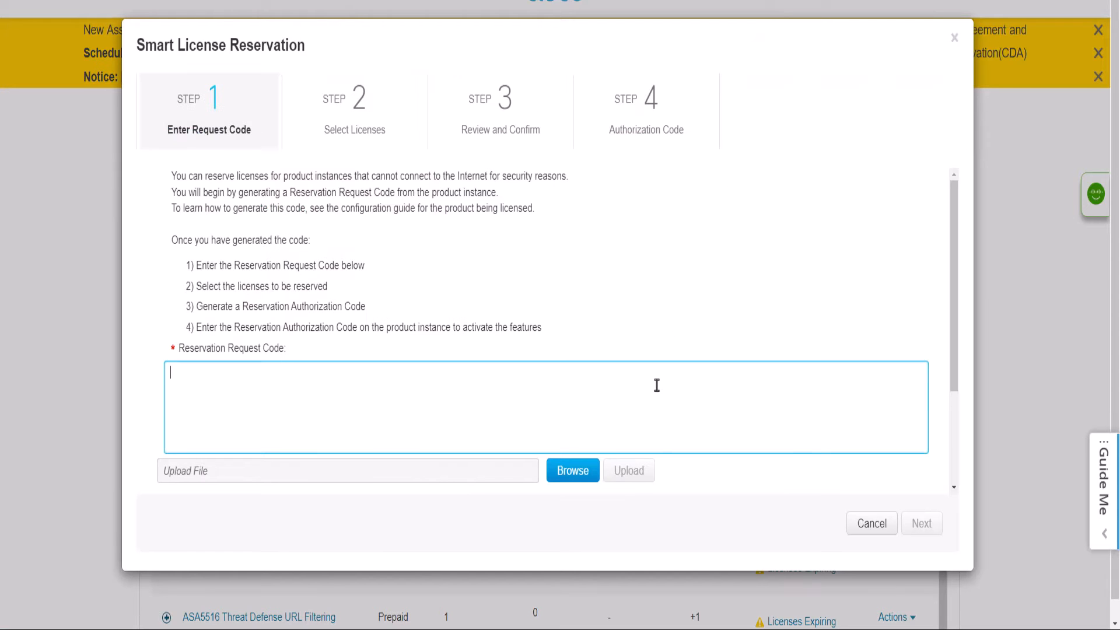
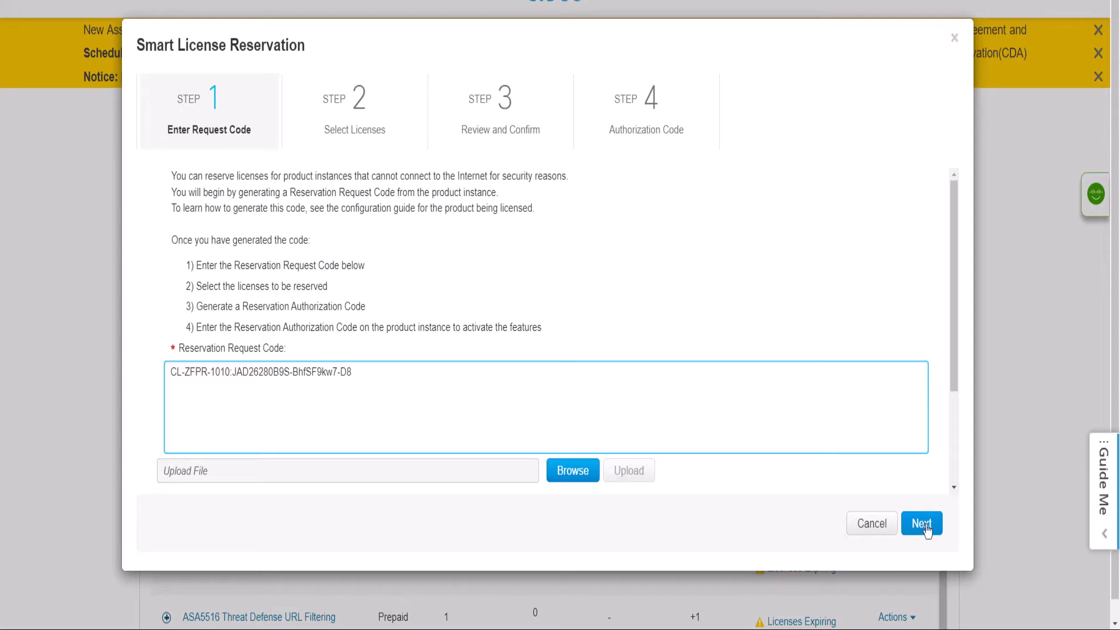
click(920, 523)
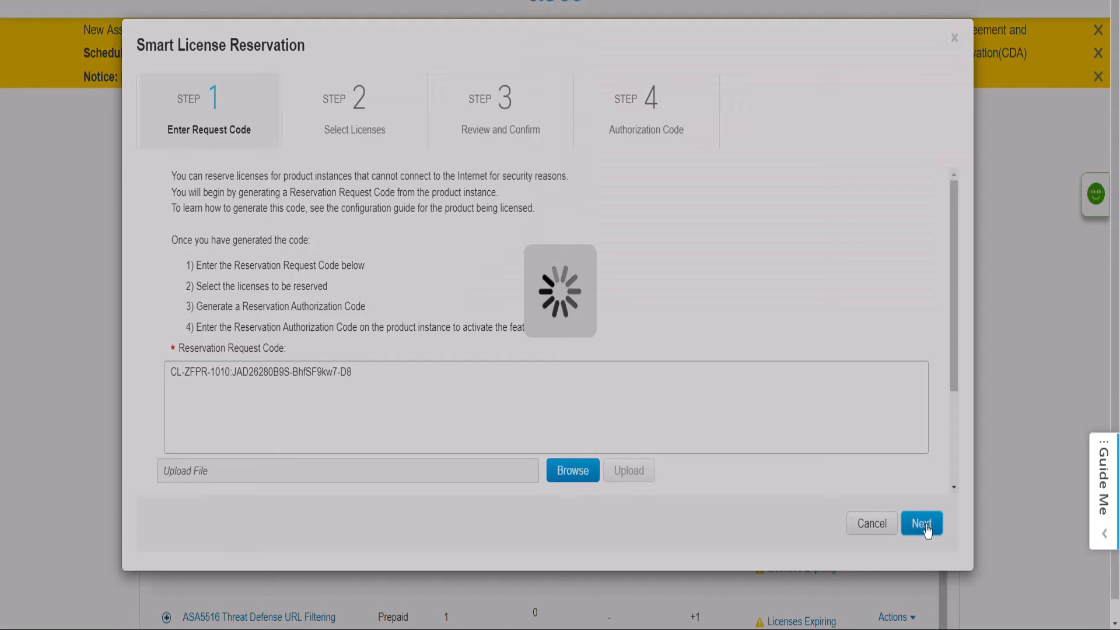
click(921, 523)
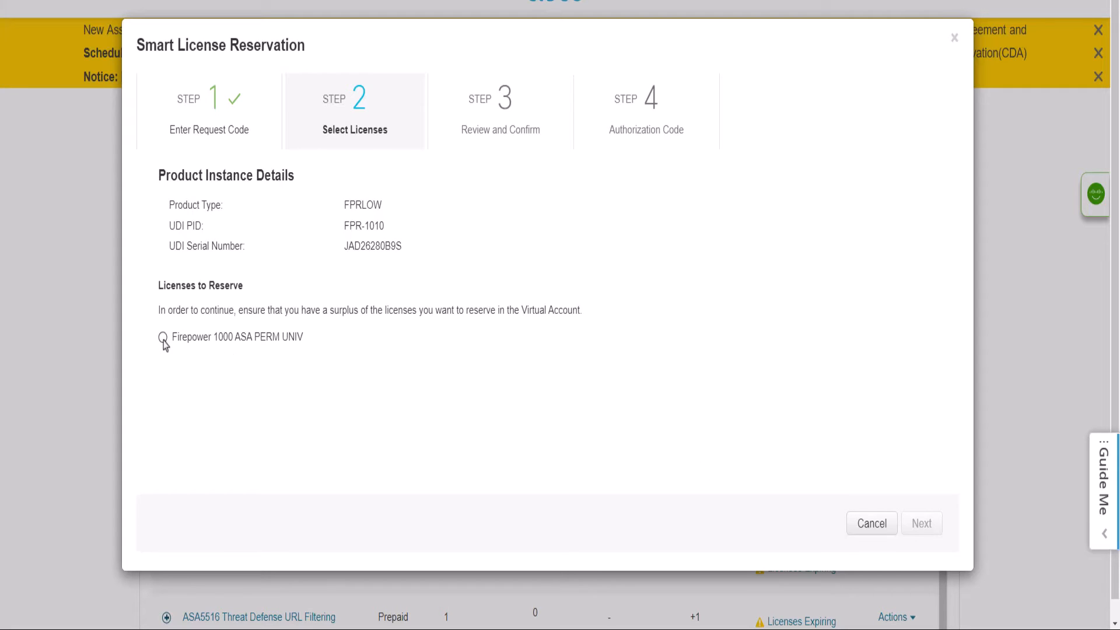
Reserve the Firepower 1000 ASA PERM UNIV license, generate its authorization code and copy it
click(162, 336)
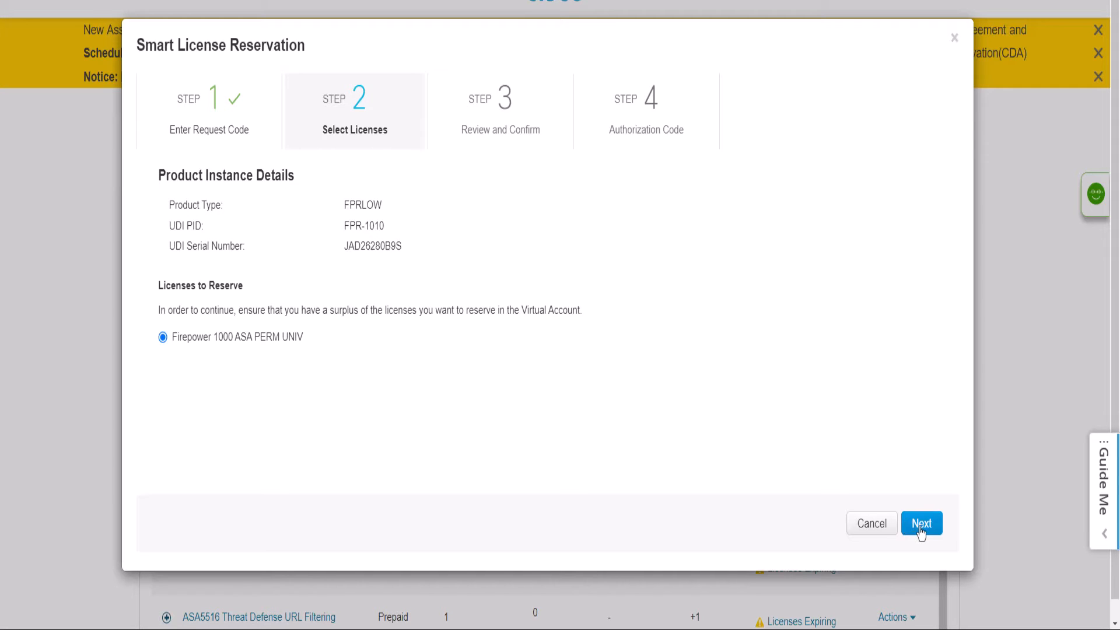
click(921, 523)
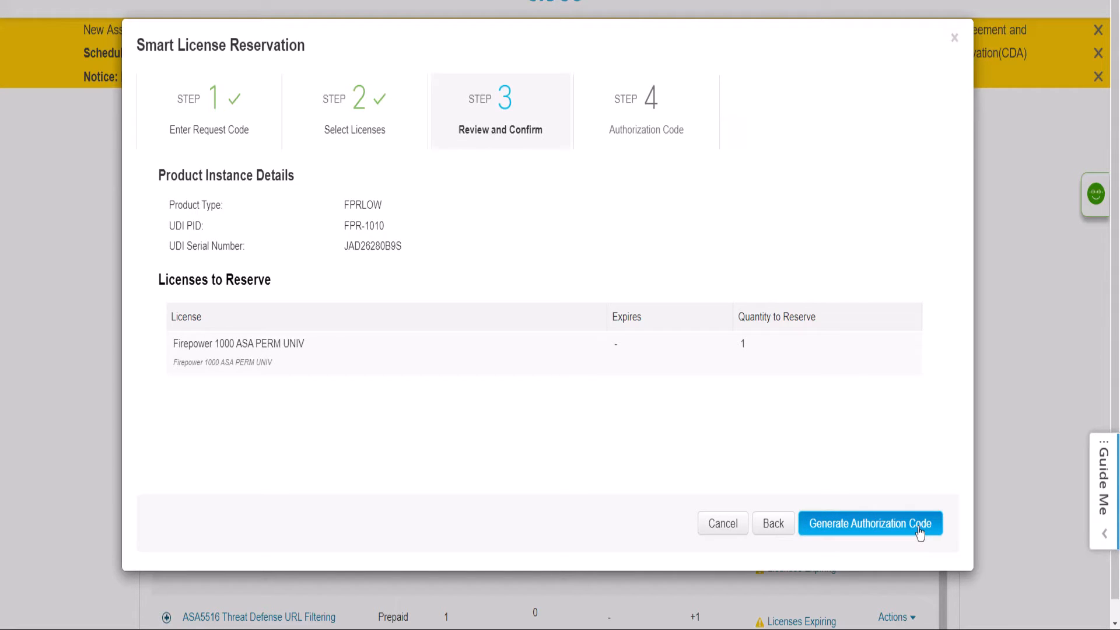
click(869, 523)
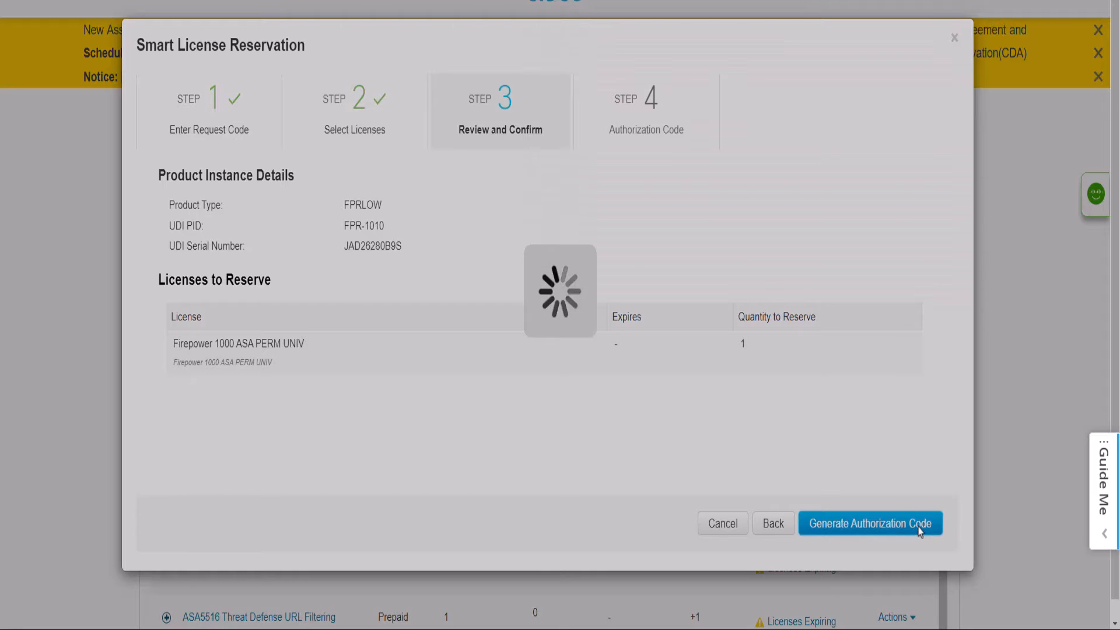
click(870, 524)
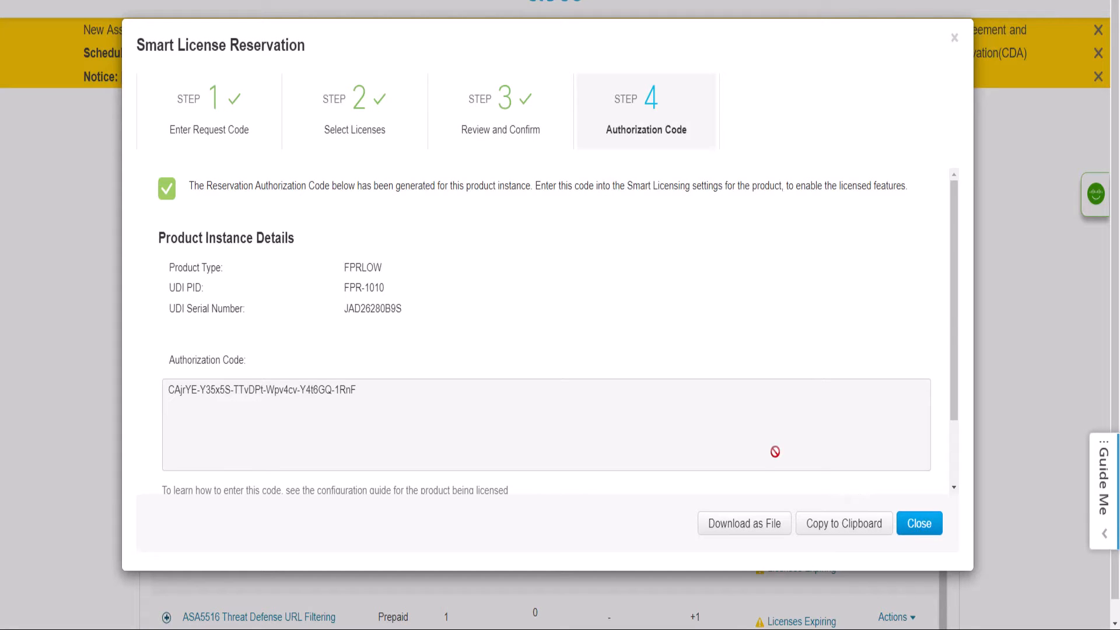
click(844, 523)
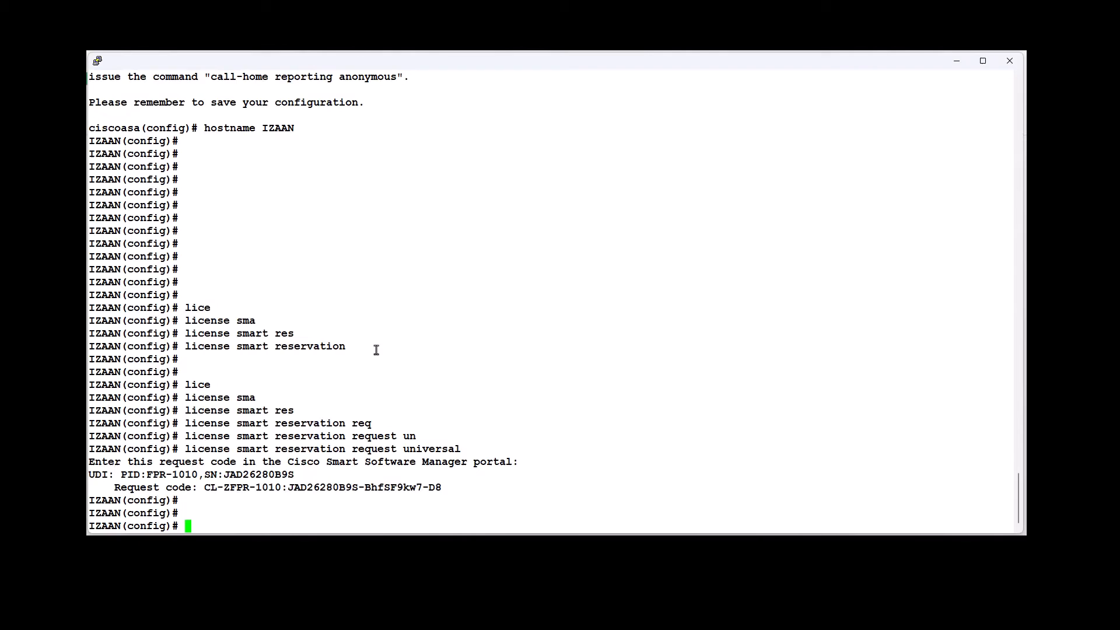
Install the copied authorization code with 'license smart reservation install', then enter smart license config
text(license smart reservation)
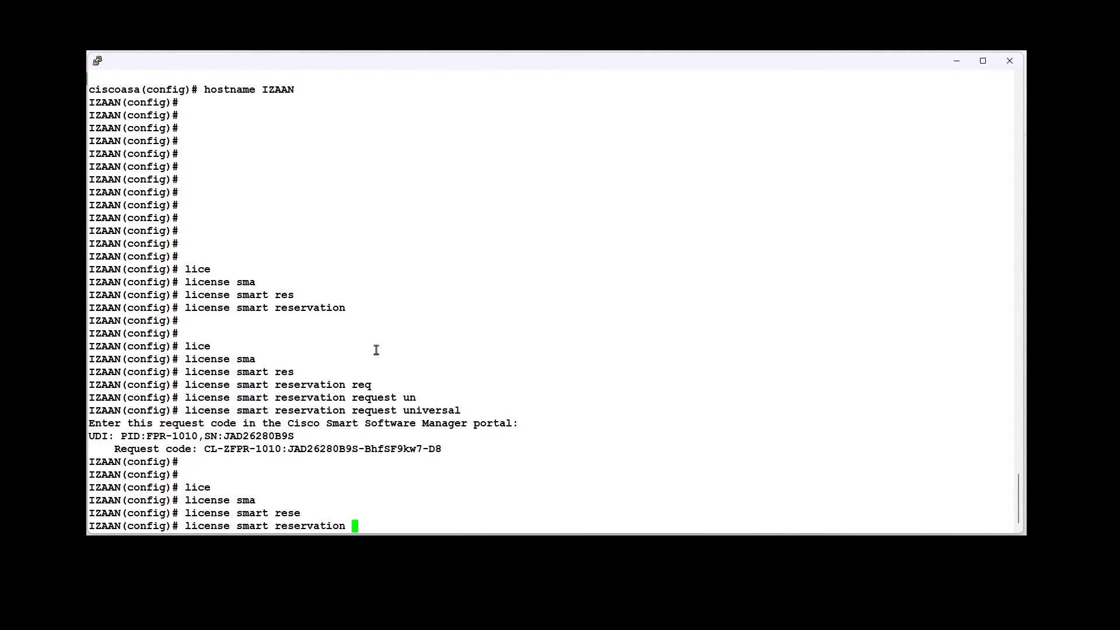
text(in)
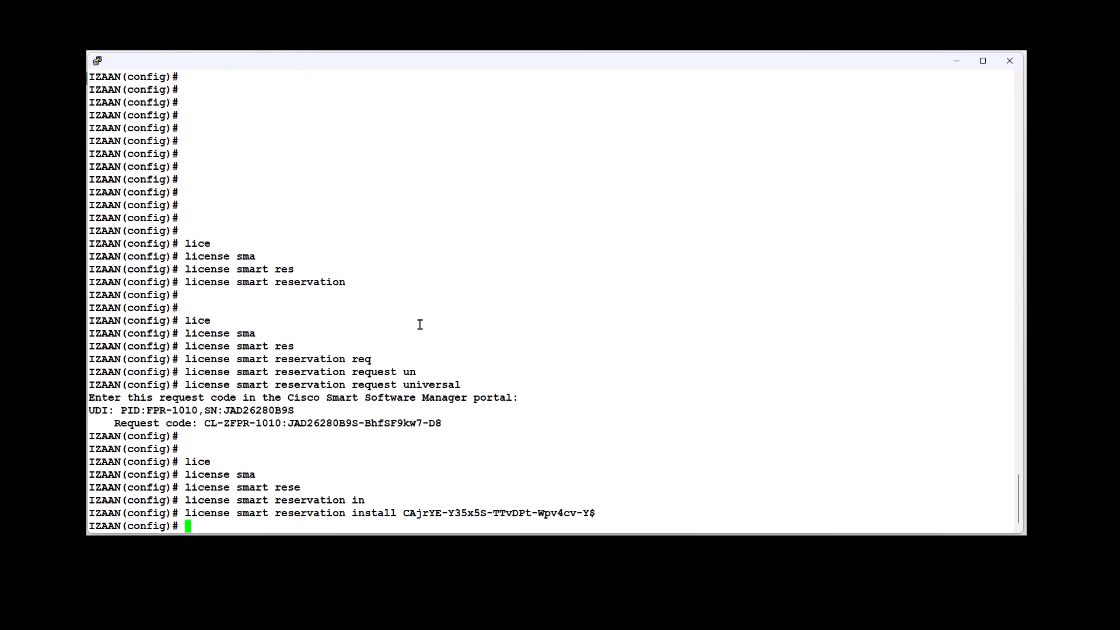
key(enter)
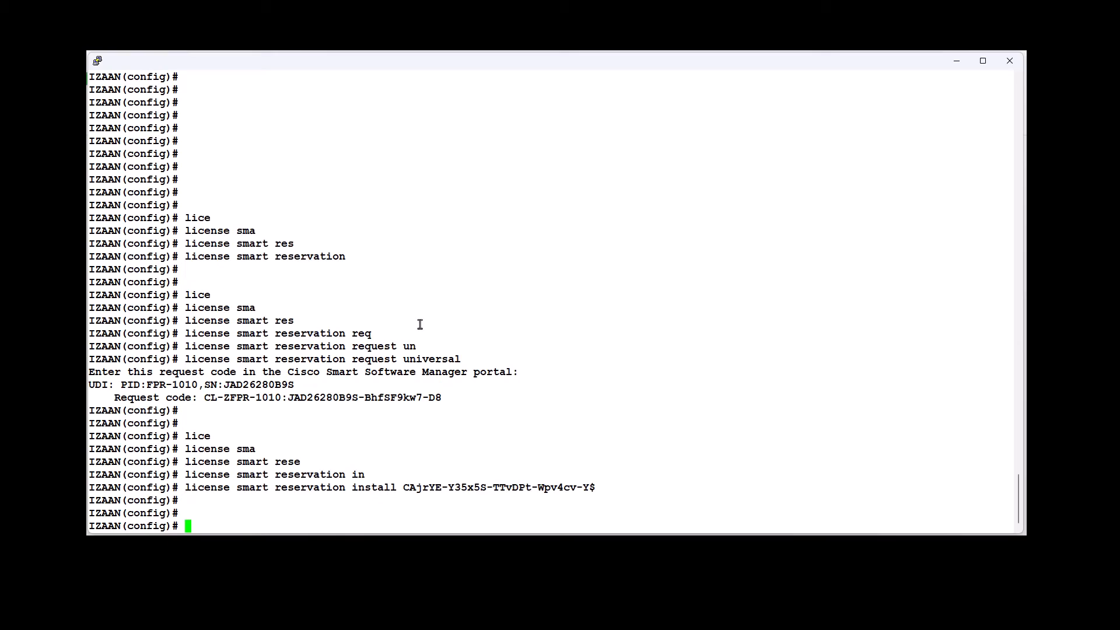
text(license smart)
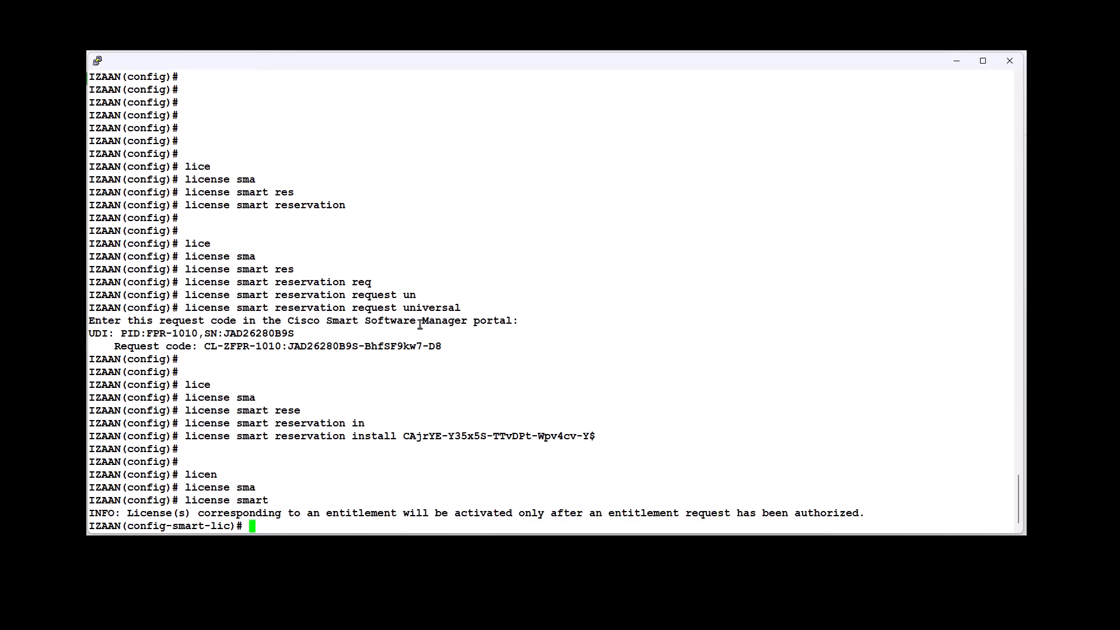
Set feature tier standard and feature security-plus, then run 'show license summary'
text(fea)
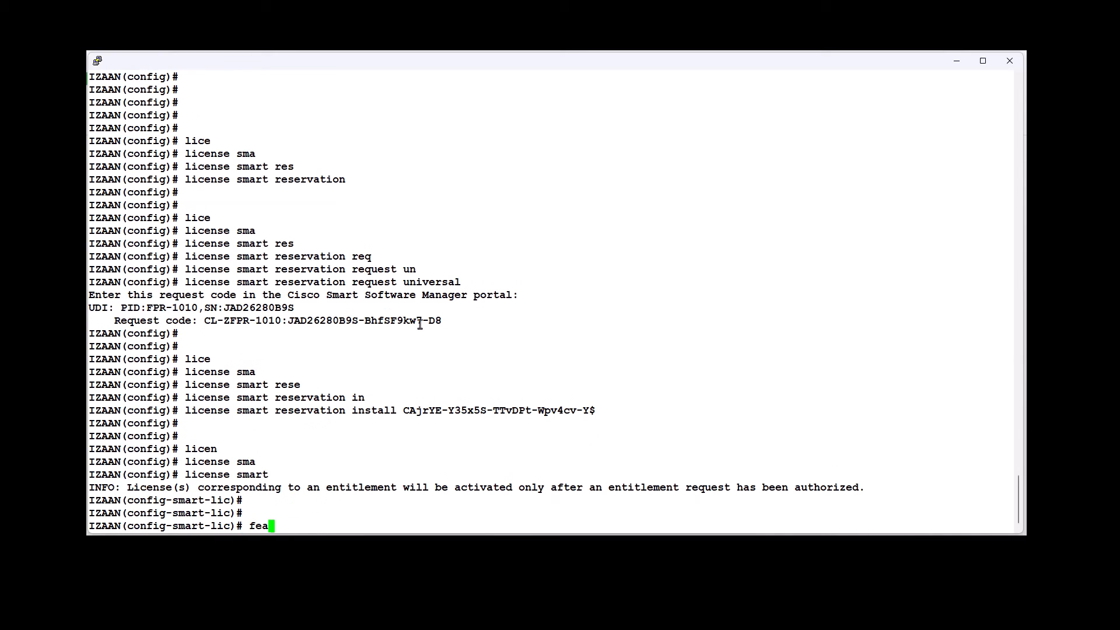
text(feature tier standard)
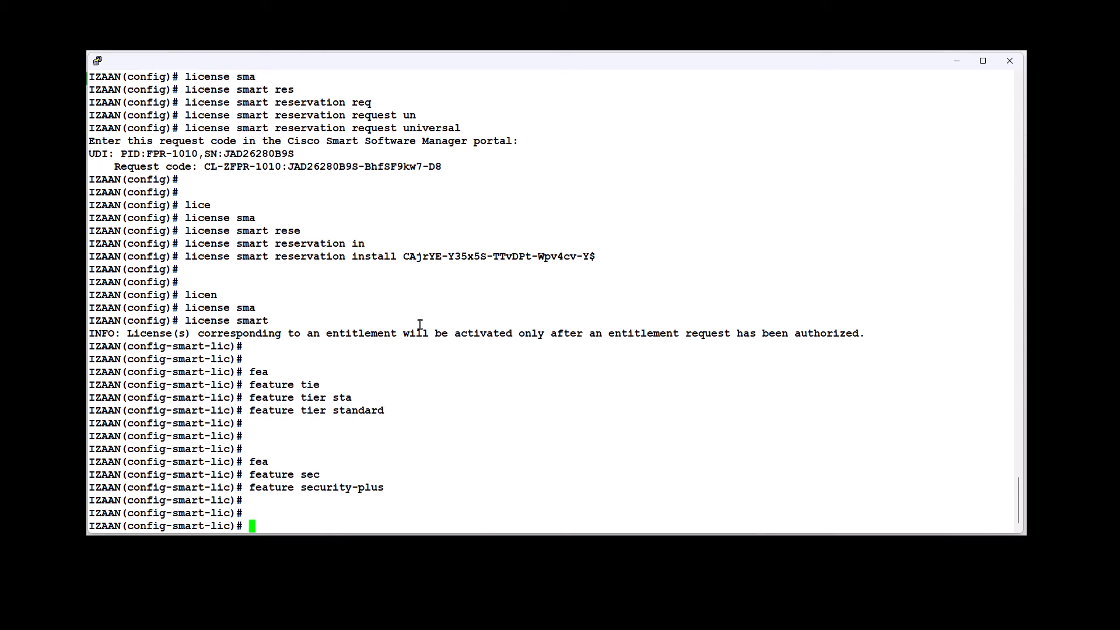
text(f)
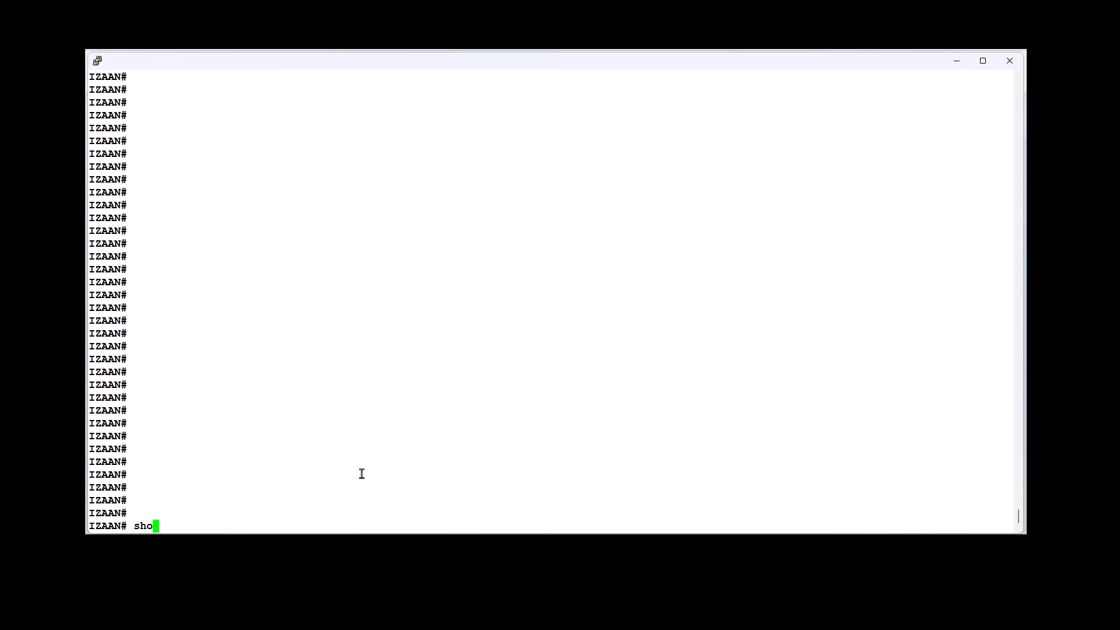
text(show license s)
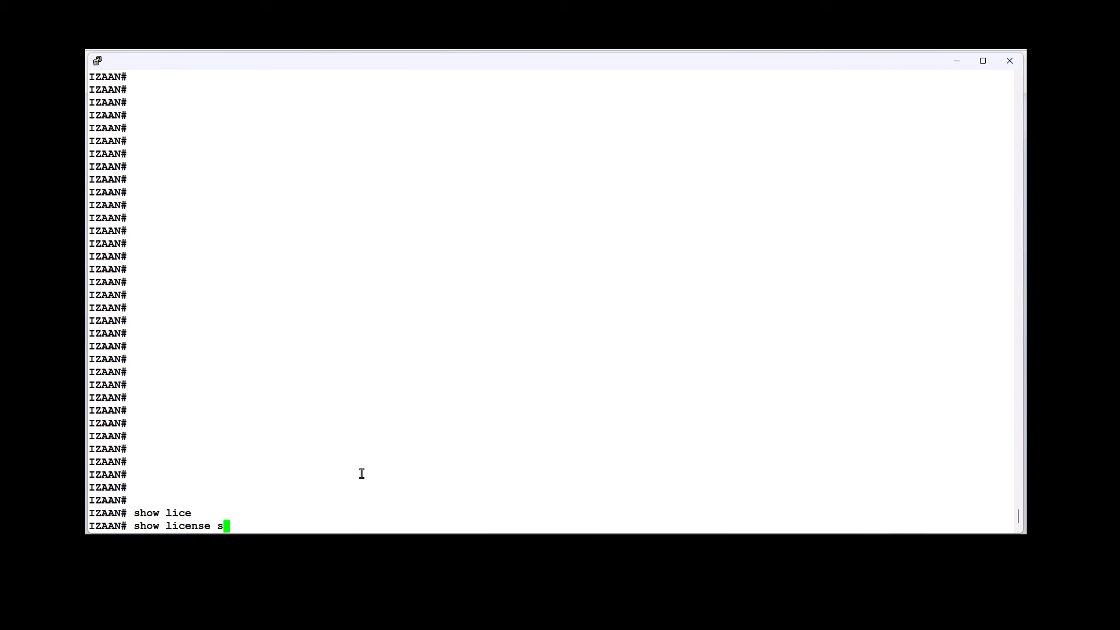